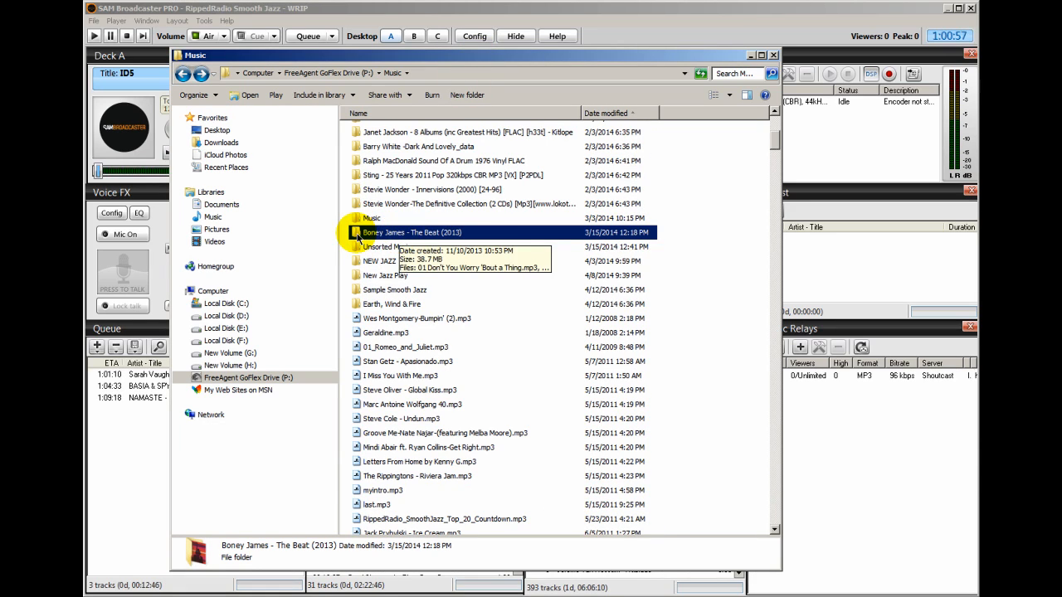
Open the Boney James - The Beat (2013) album folder in Explorer.
double_click(412, 233)
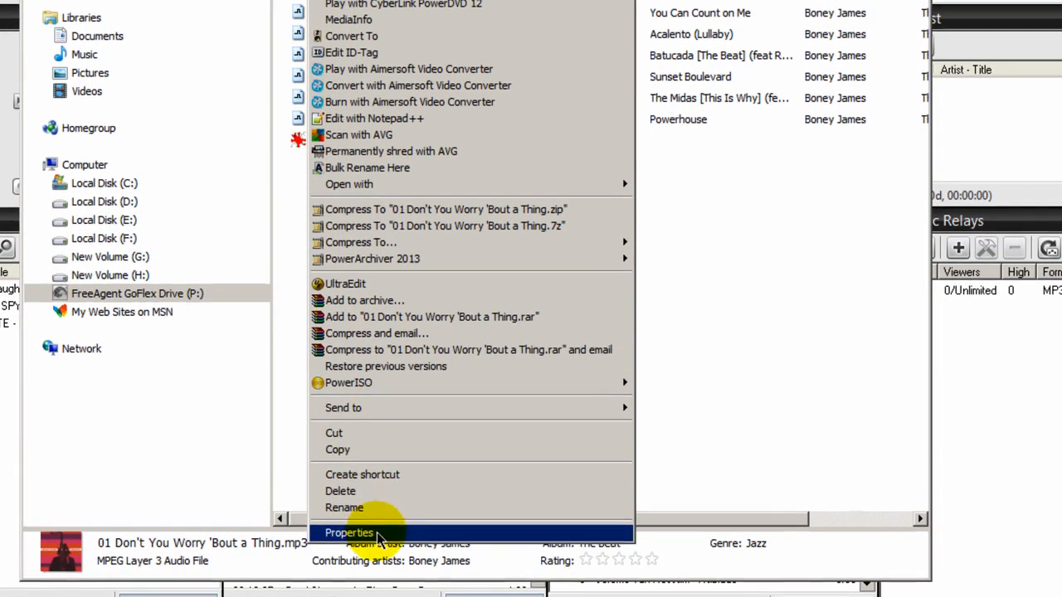
Set 01 Don't You Worry 'Bout a Thing.mp3's Details genre to 'Jazz; Smooth Jazz', then close its properties.
left_click(349, 533)
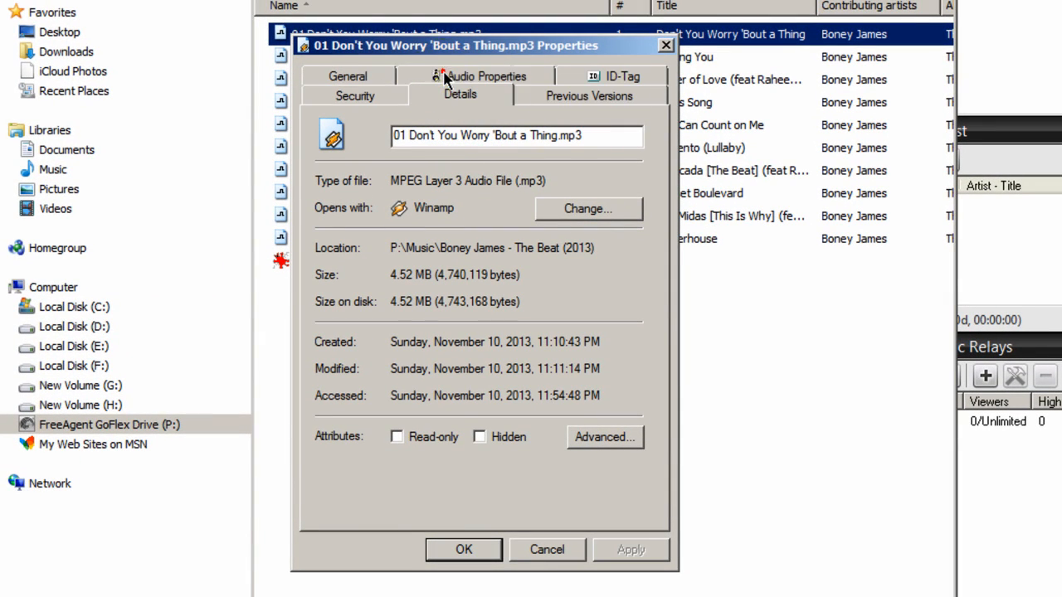
left_click(459, 94)
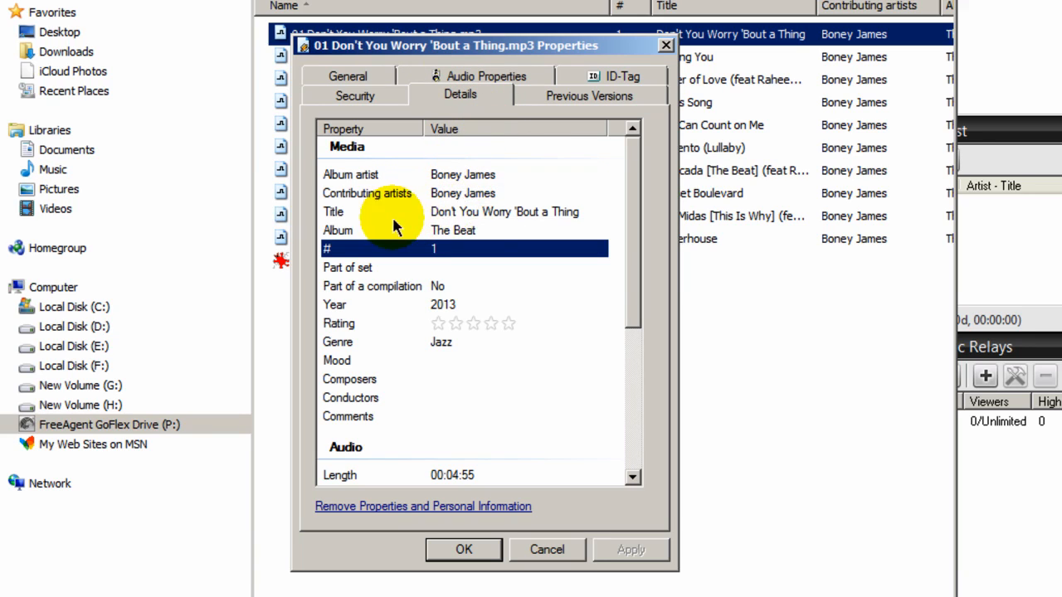
double_click(453, 230)
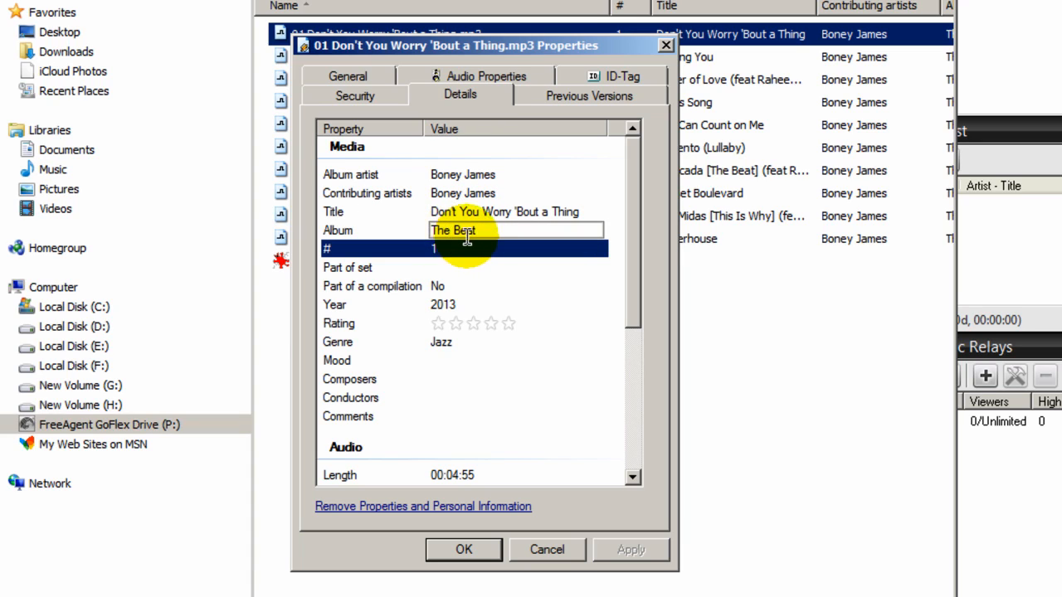
left_click(506, 360)
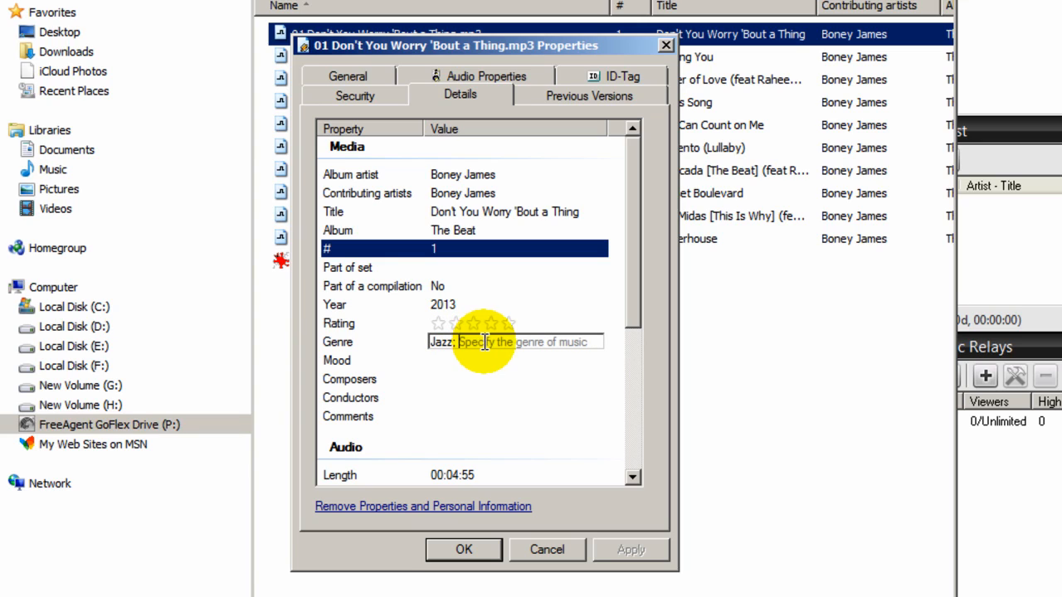
mouse_move(543, 330)
type(" Smooth Jazz")
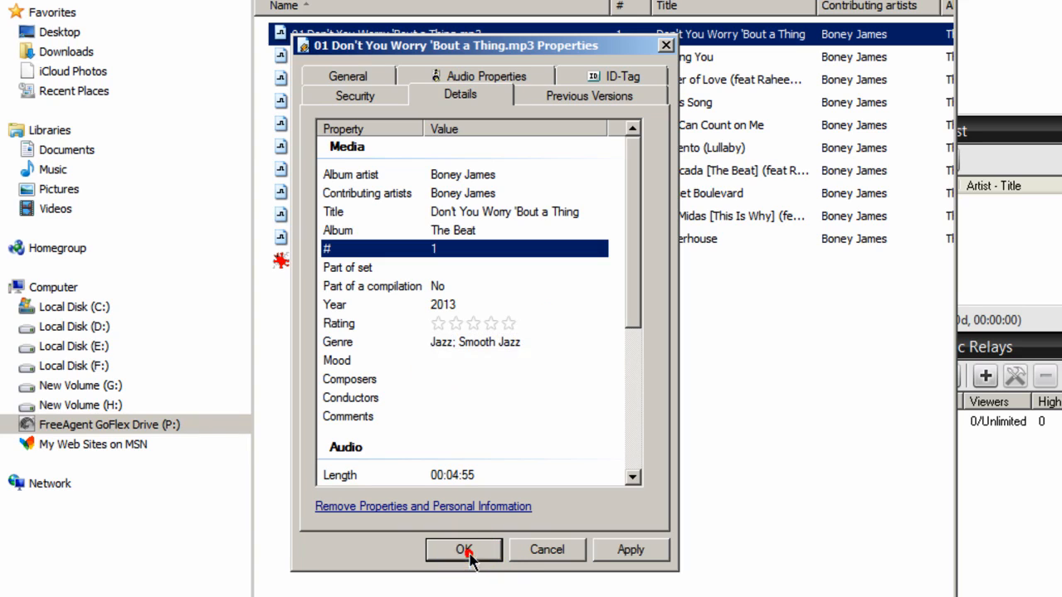
left_click(464, 550)
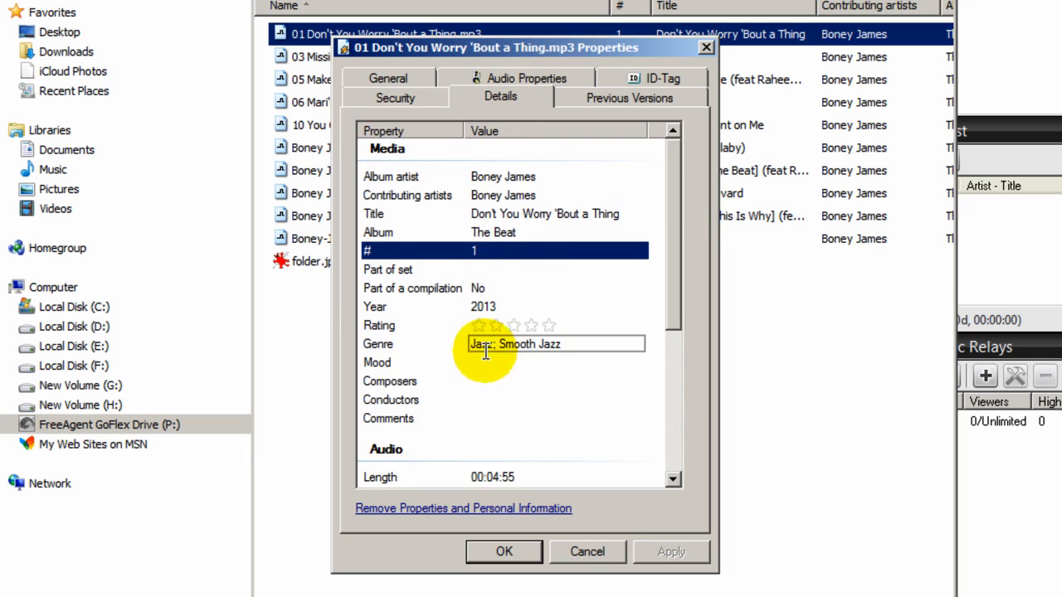
left_click(554, 362)
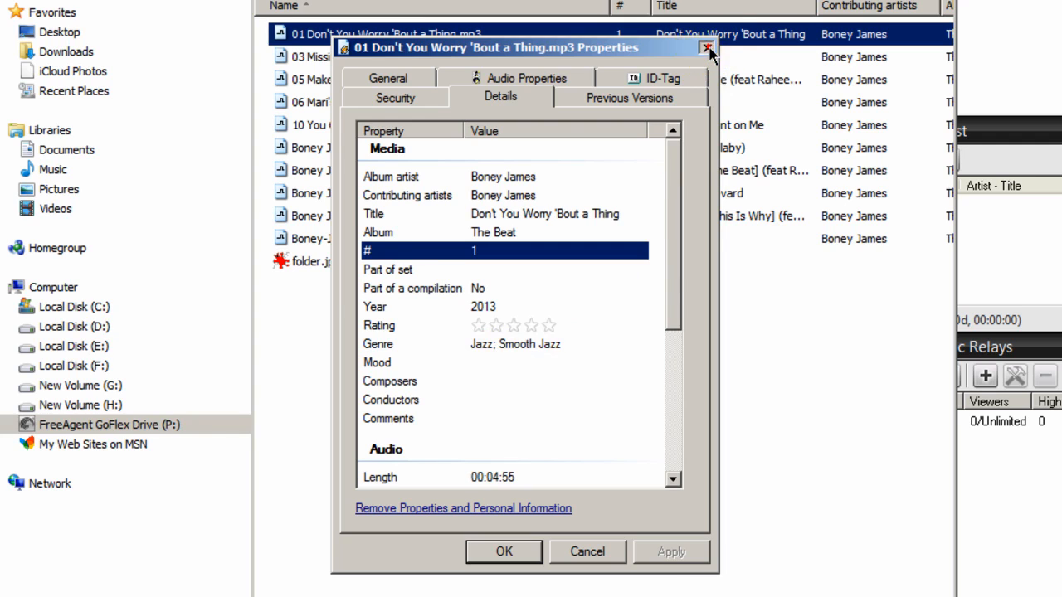
left_click(706, 47)
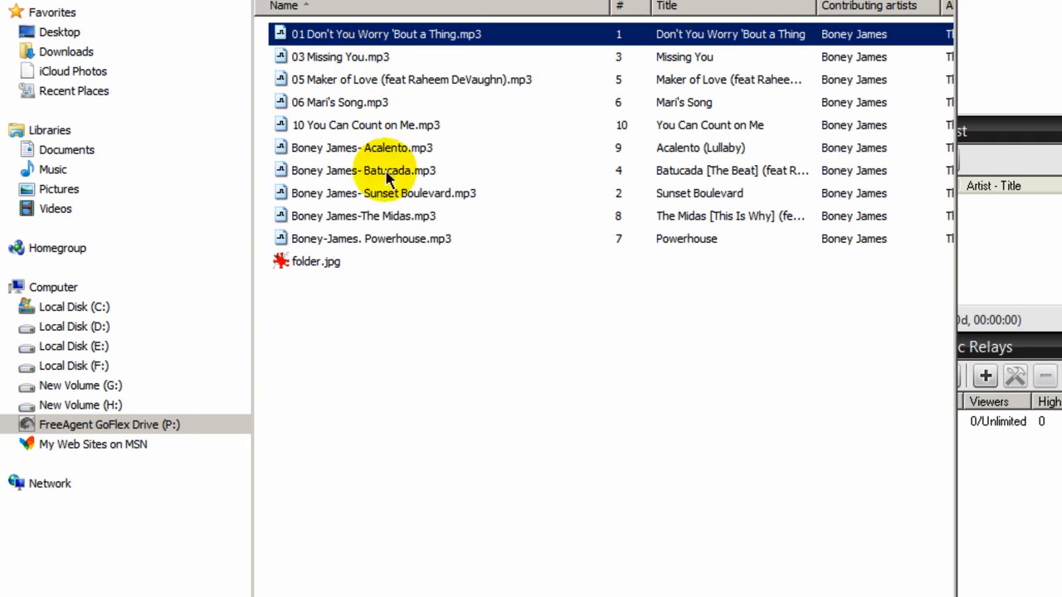
mouse_move(382, 215)
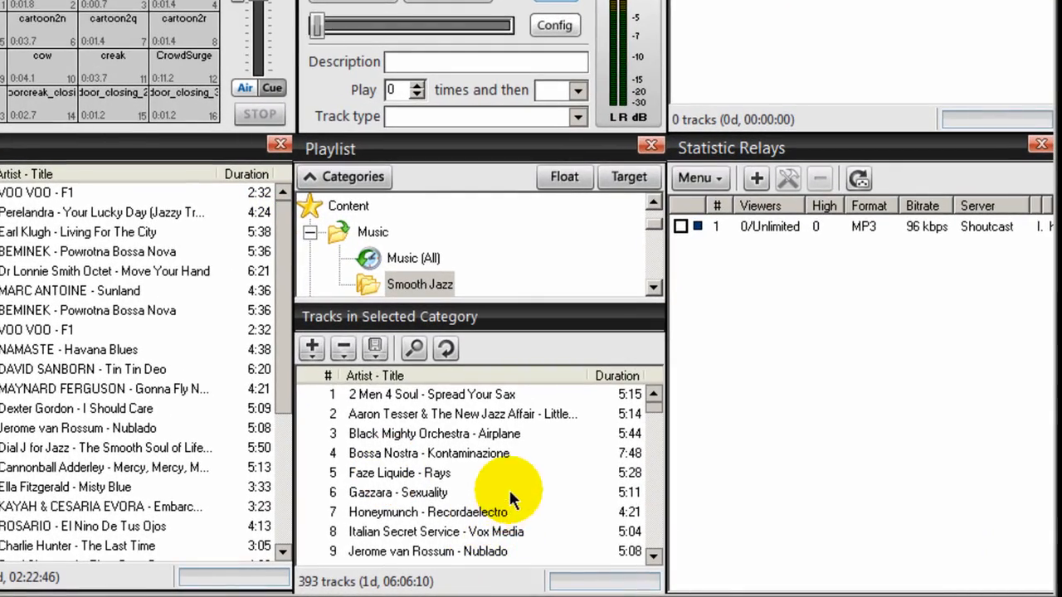
mouse_move(488, 523)
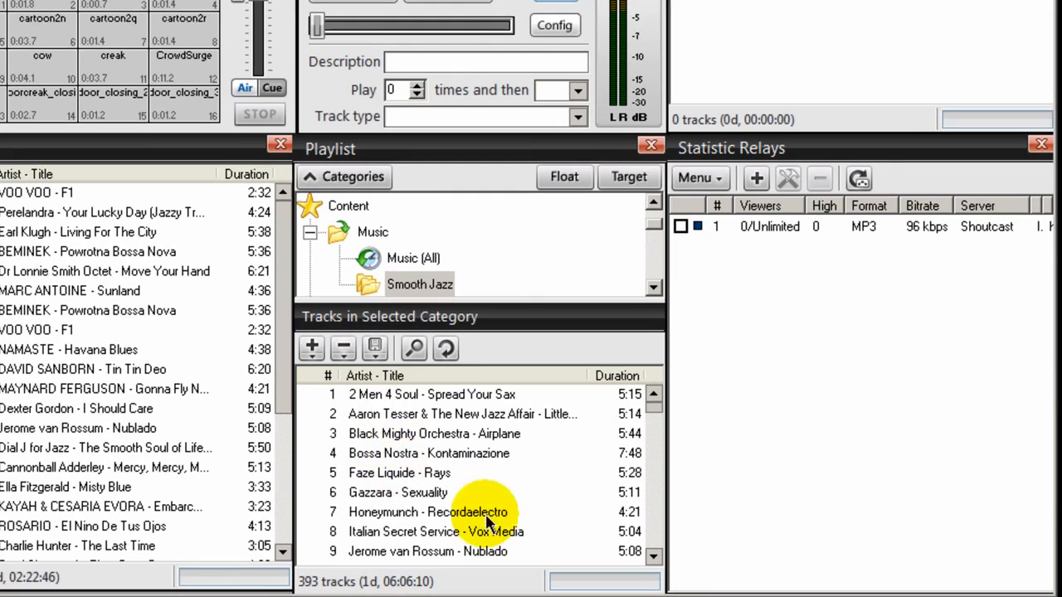
mouse_move(438, 453)
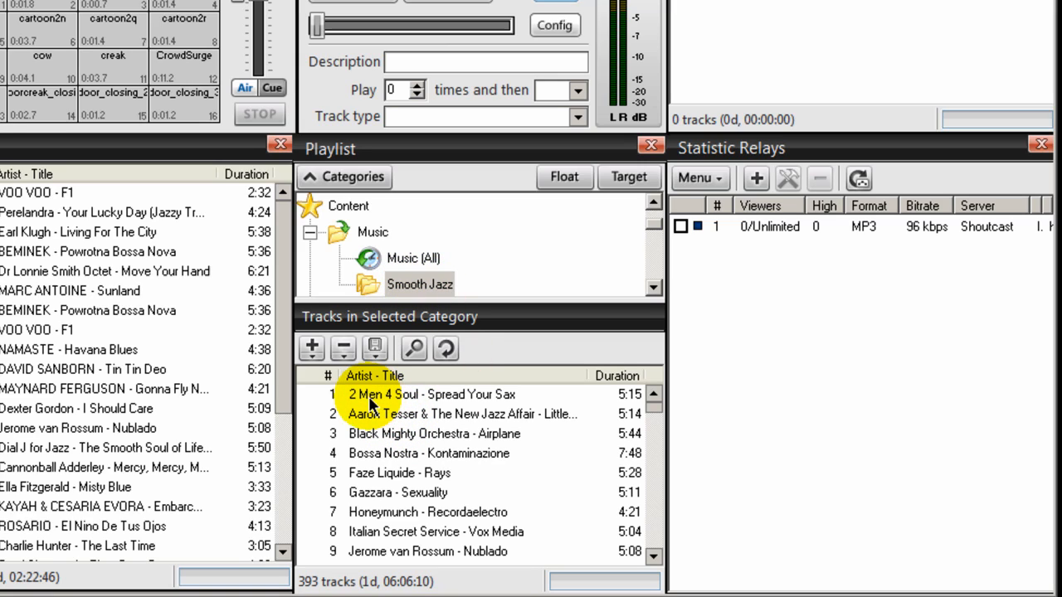
Retag Spread Your Sax's Genre from Acid Jazz to Smooth Jazz in SAM's song editor.
right_click(372, 394)
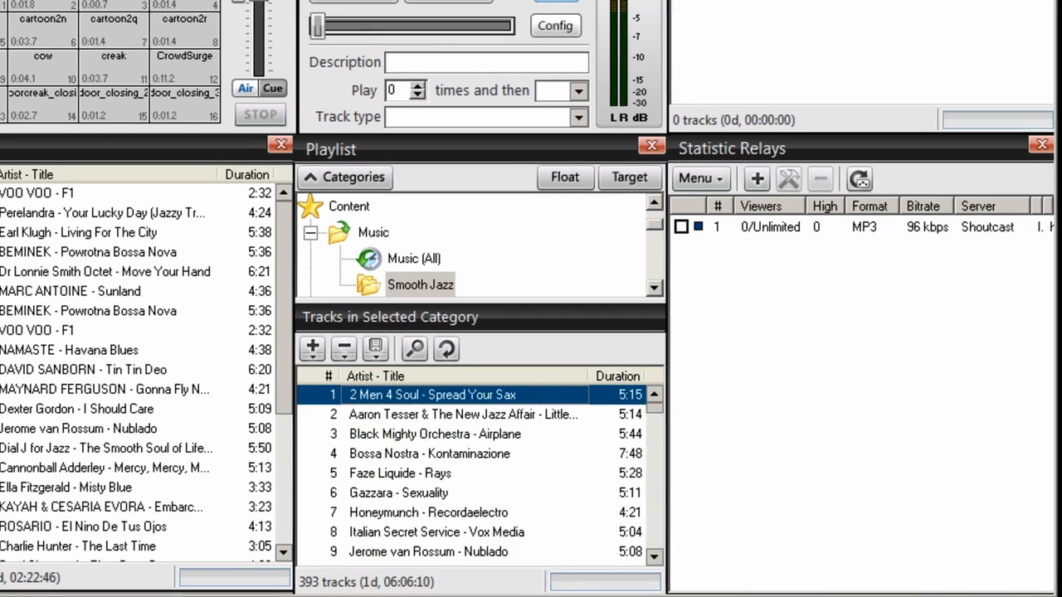
double_click(432, 394)
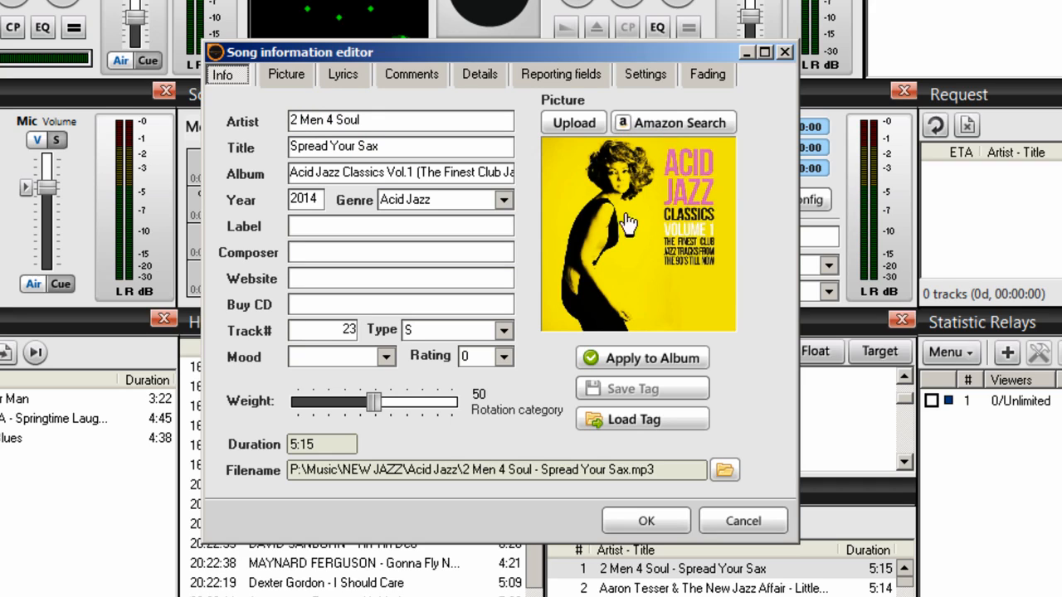
mouse_move(660, 211)
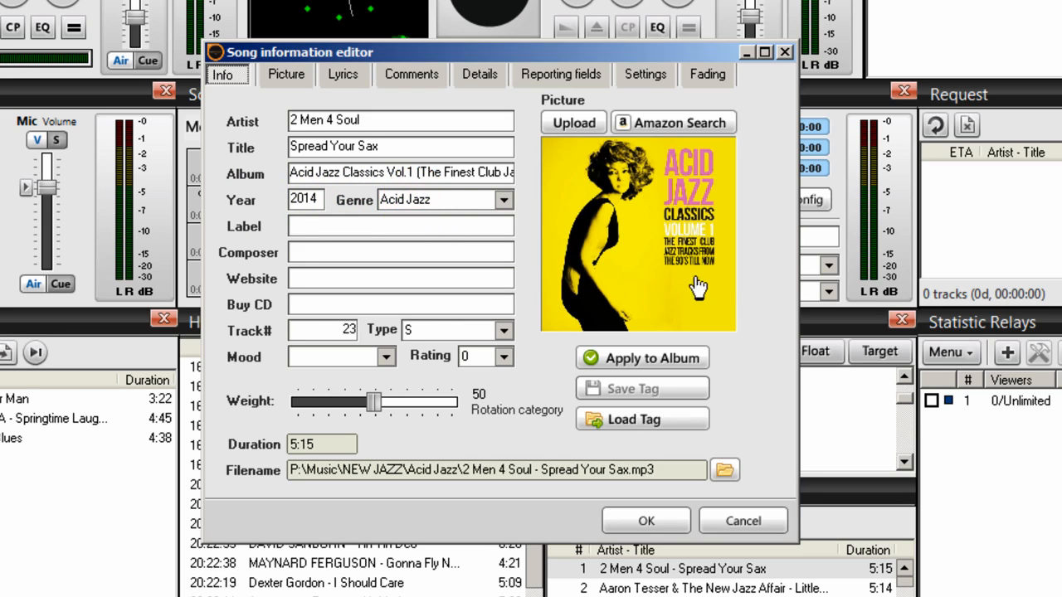
mouse_move(627, 208)
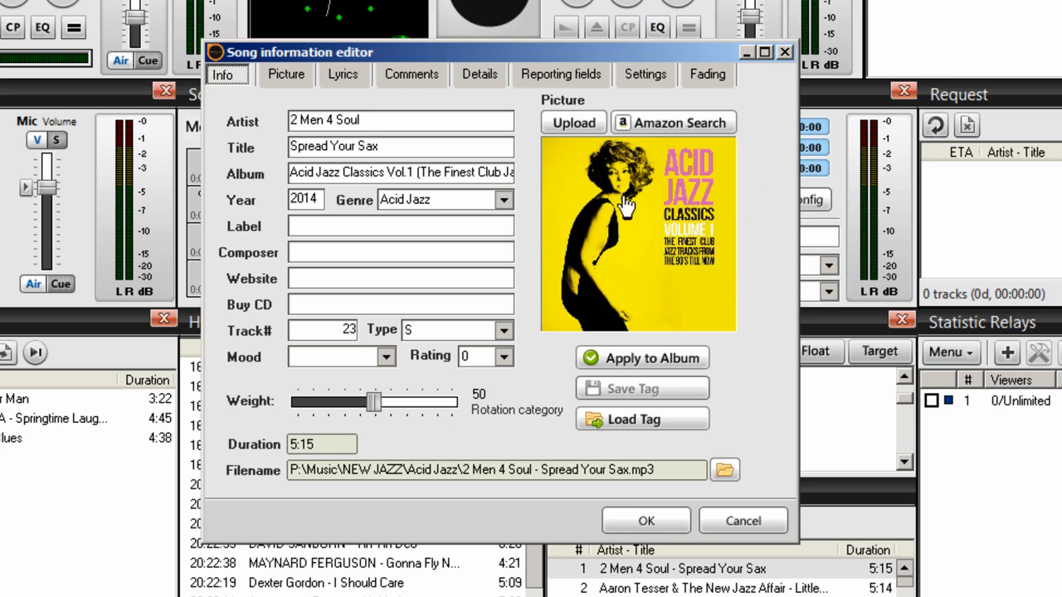
left_click(503, 199)
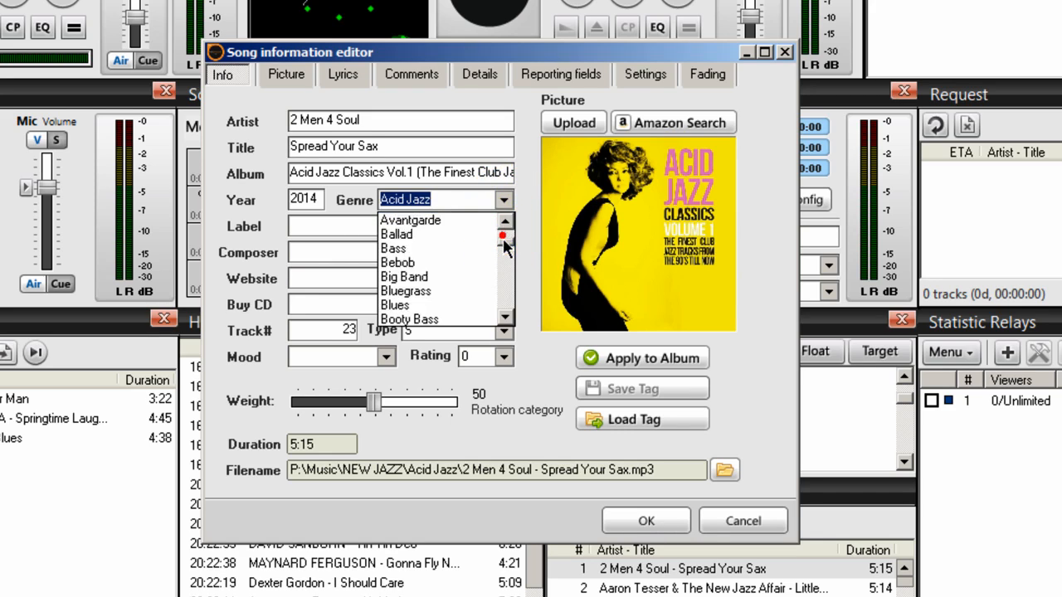
scroll("down", 3)
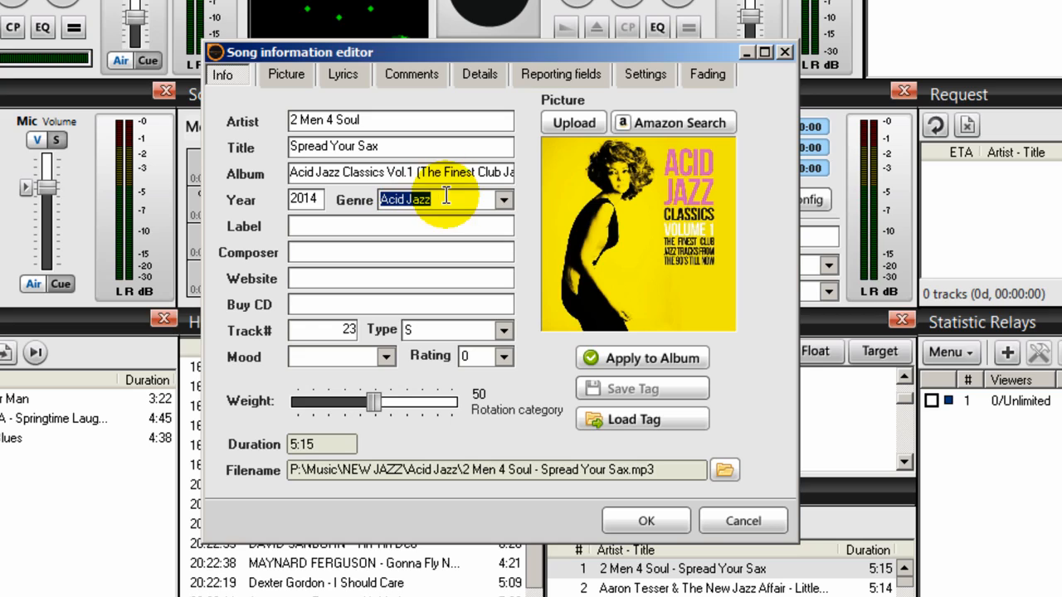
type("Smooth")
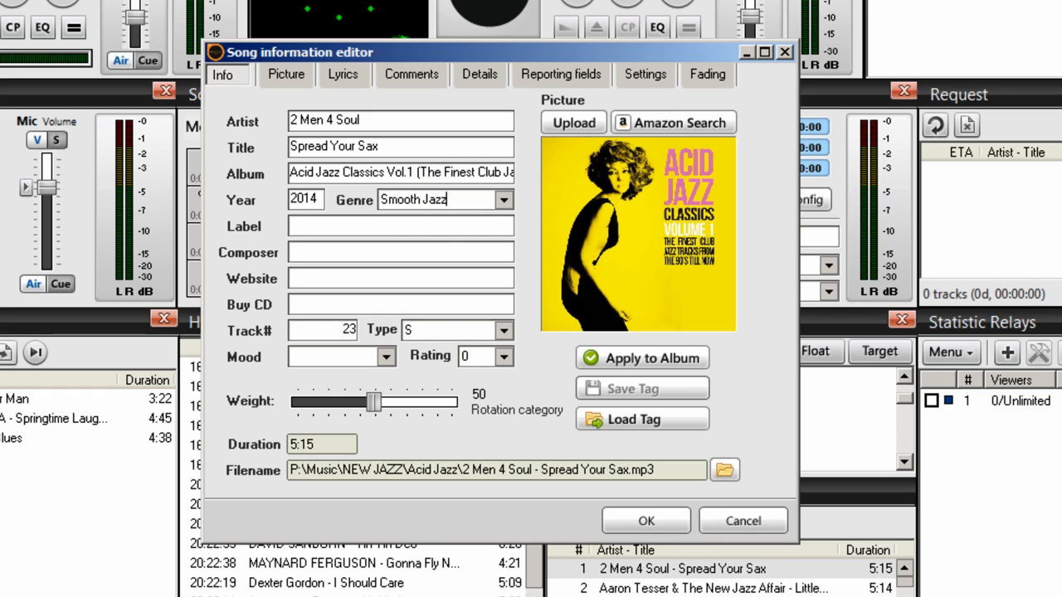
left_click(645, 521)
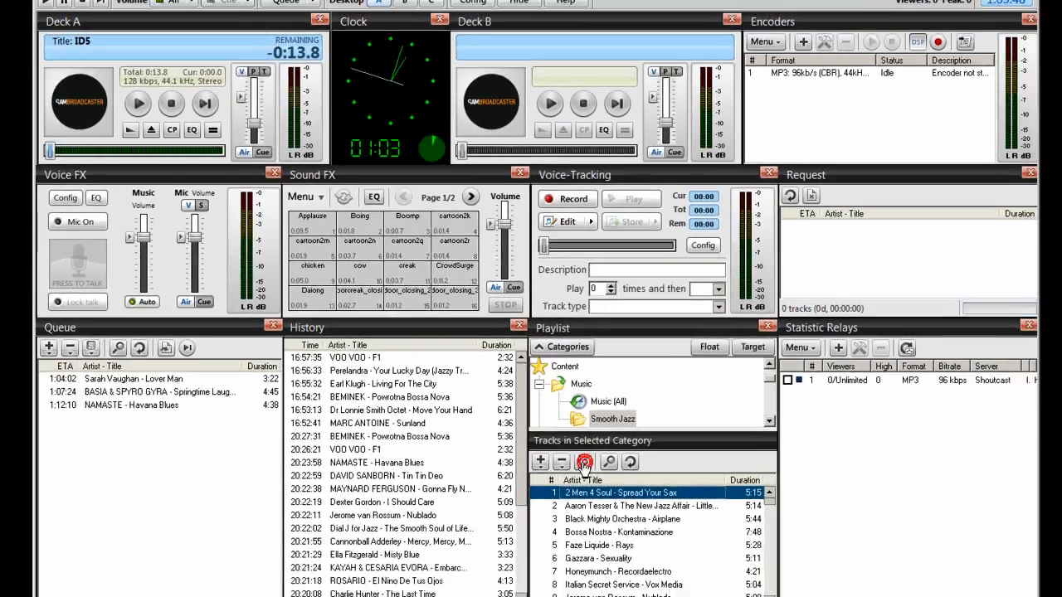
right_click(620, 493)
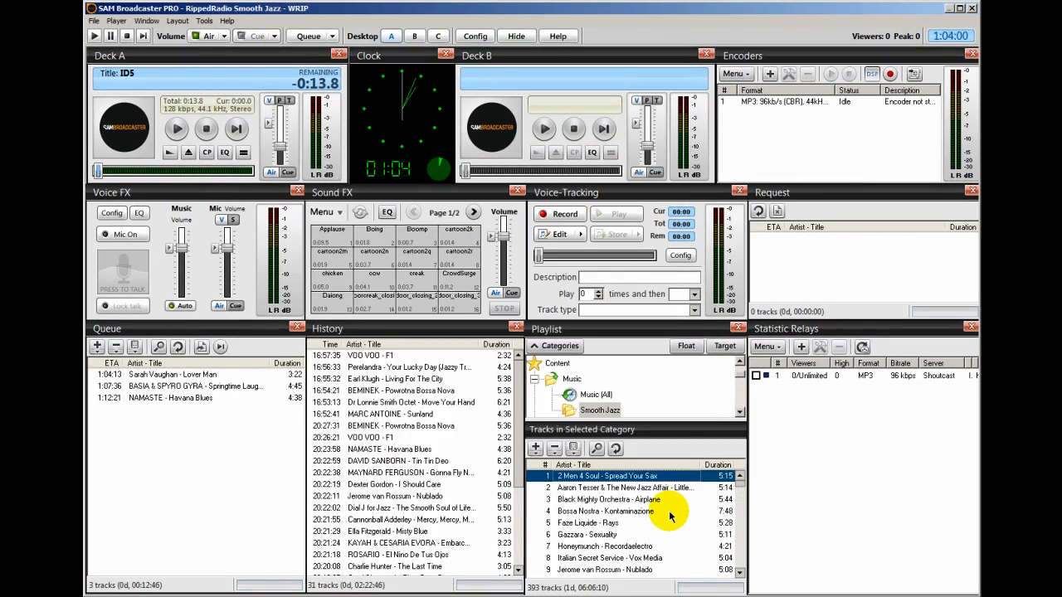
mouse_move(527, 133)
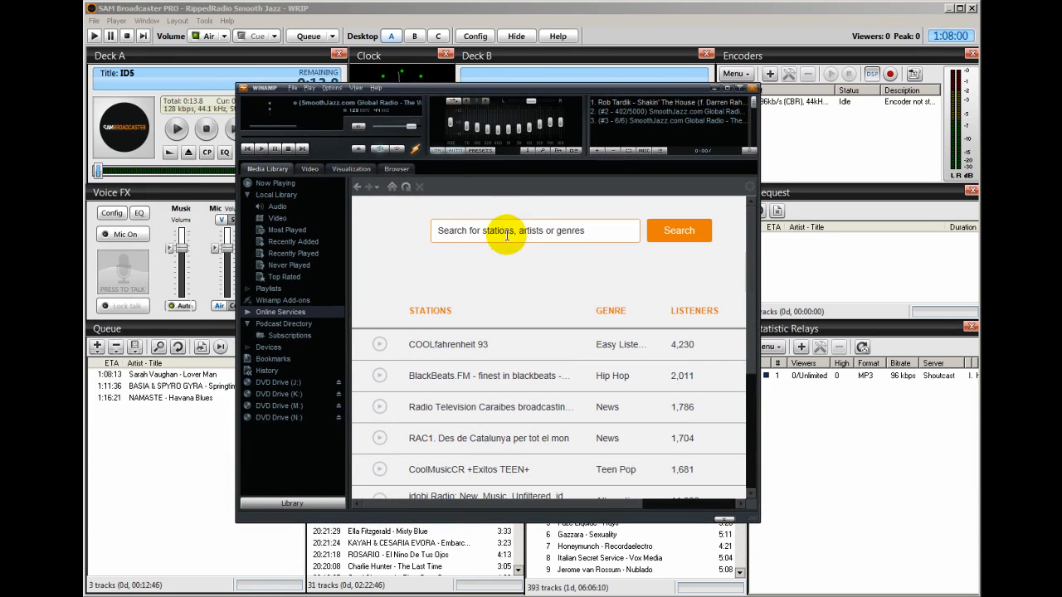
mouse_move(486, 269)
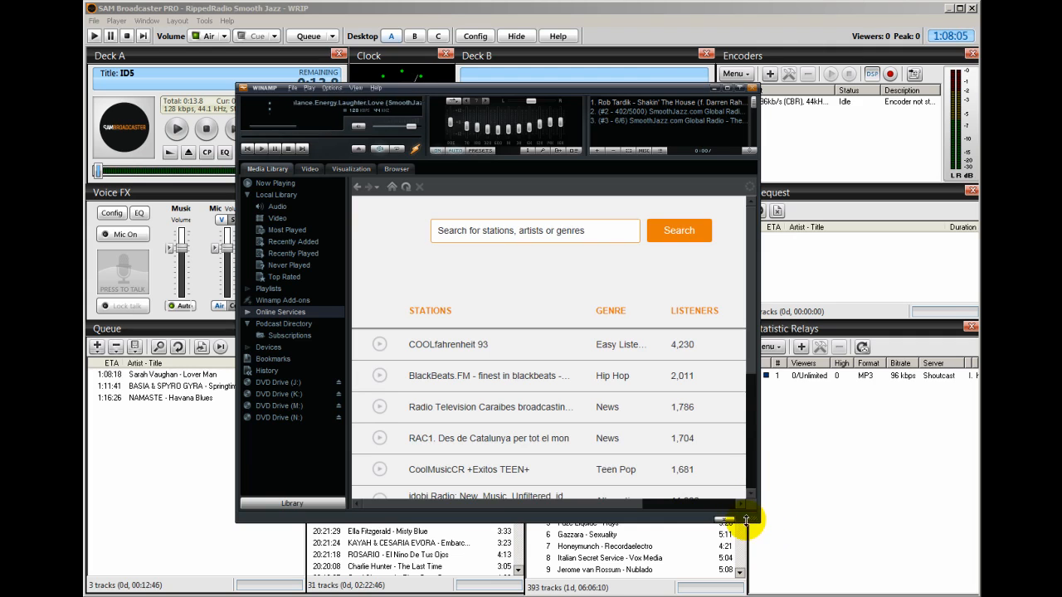
mouse_move(726, 520)
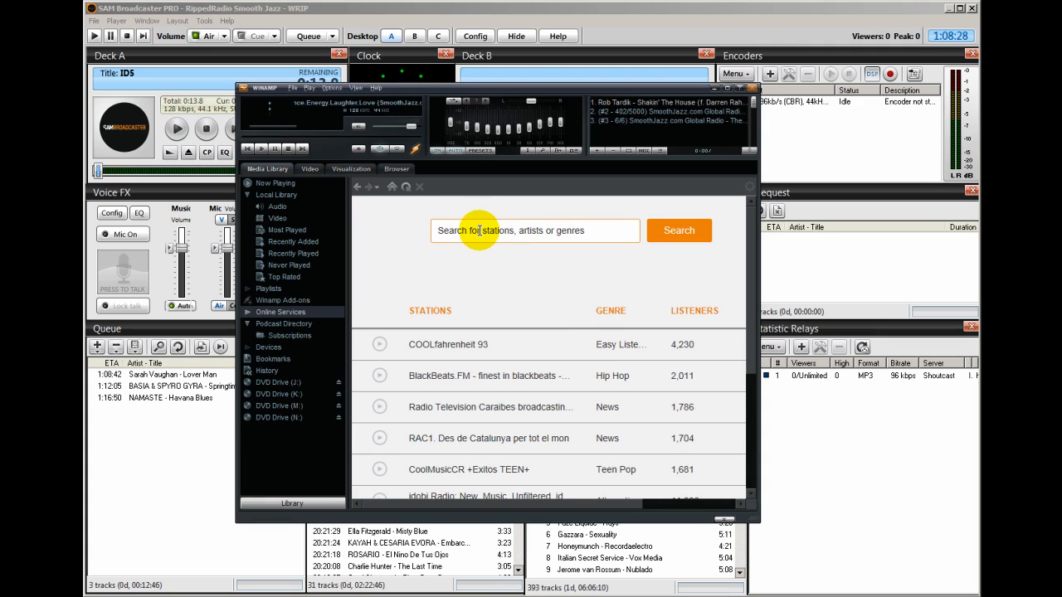
Search Winamp's Online Services stations for rippedradio.
left_click(534, 230)
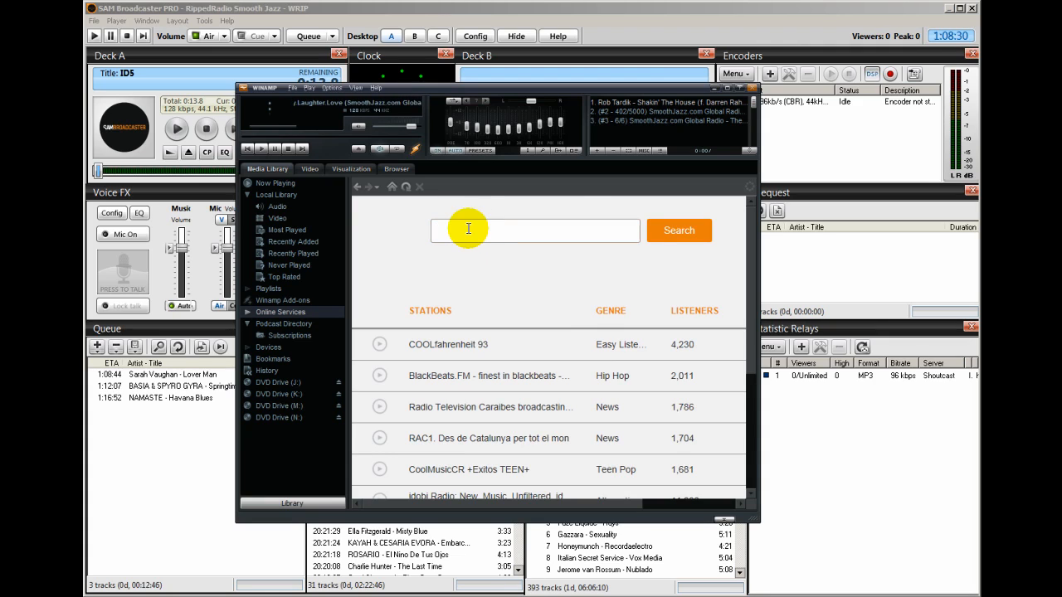
type("rippl")
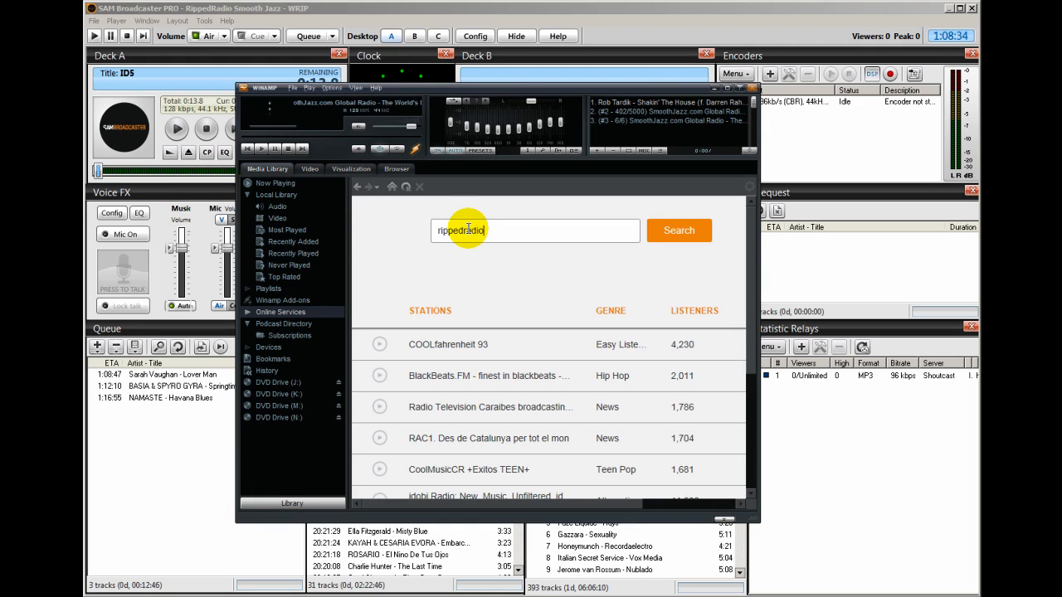
left_click(679, 229)
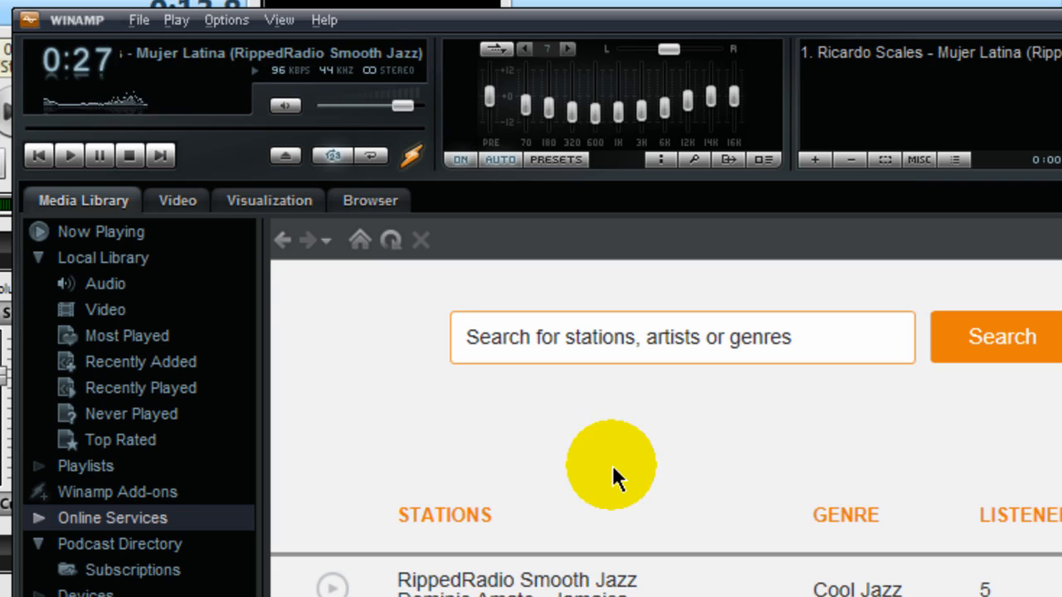
mouse_move(679, 494)
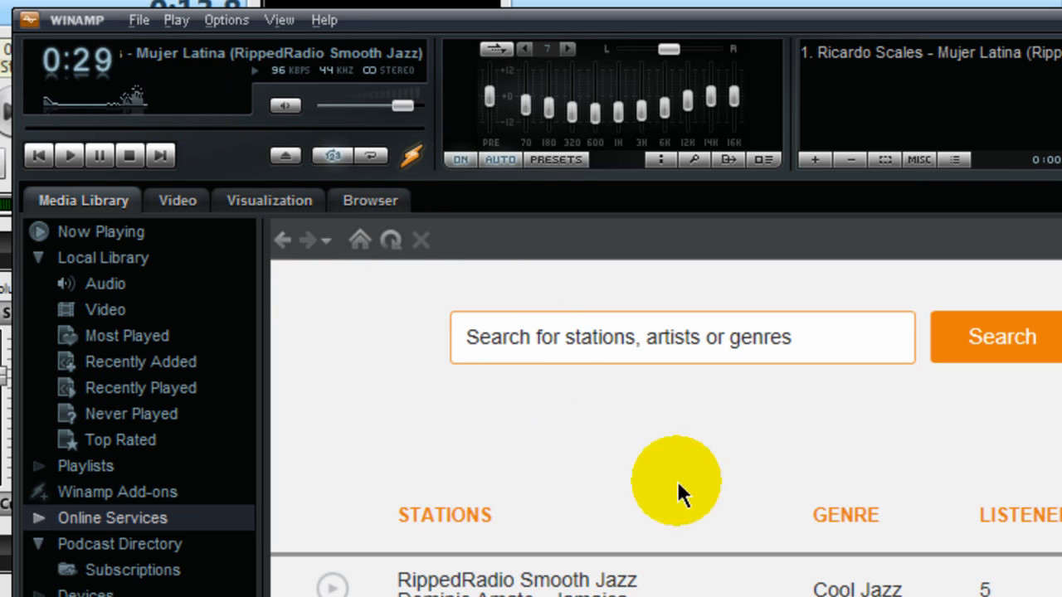
mouse_move(170, 95)
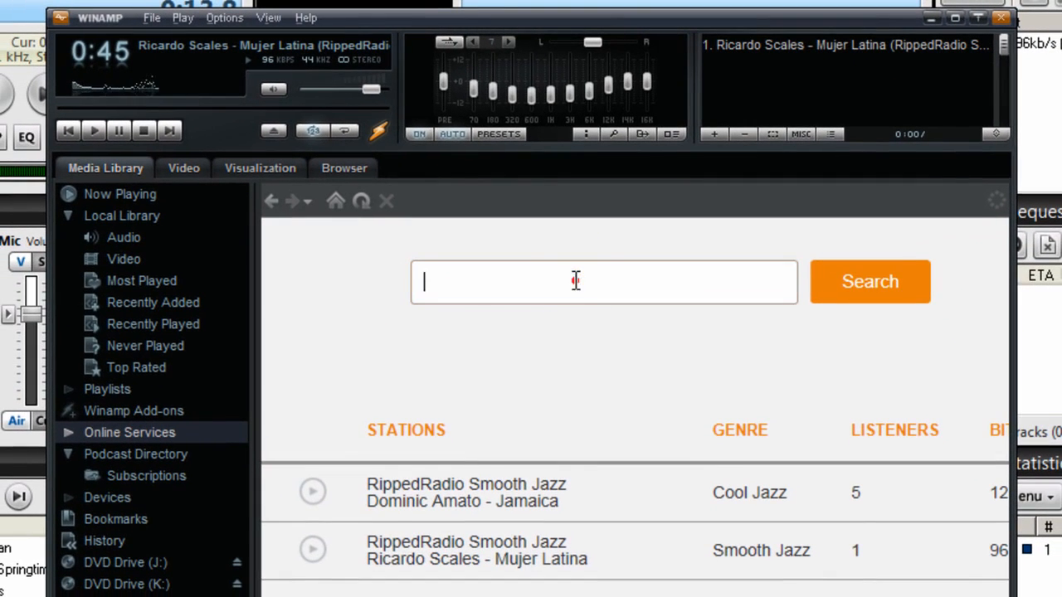
mouse_move(546, 280)
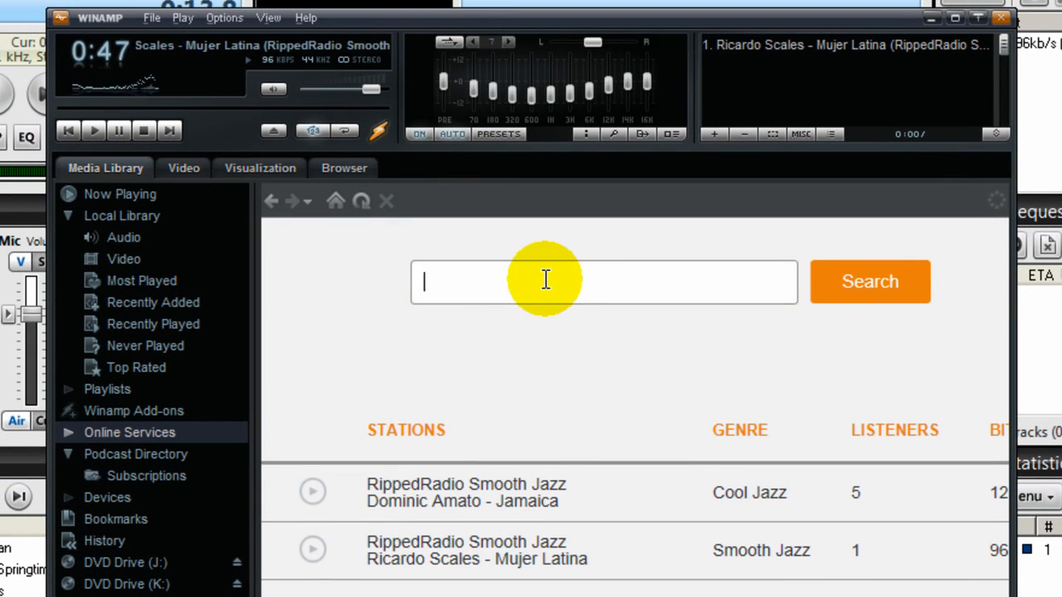
Run a station search for 'smooth jazz' in Online Services.
type("smooth")
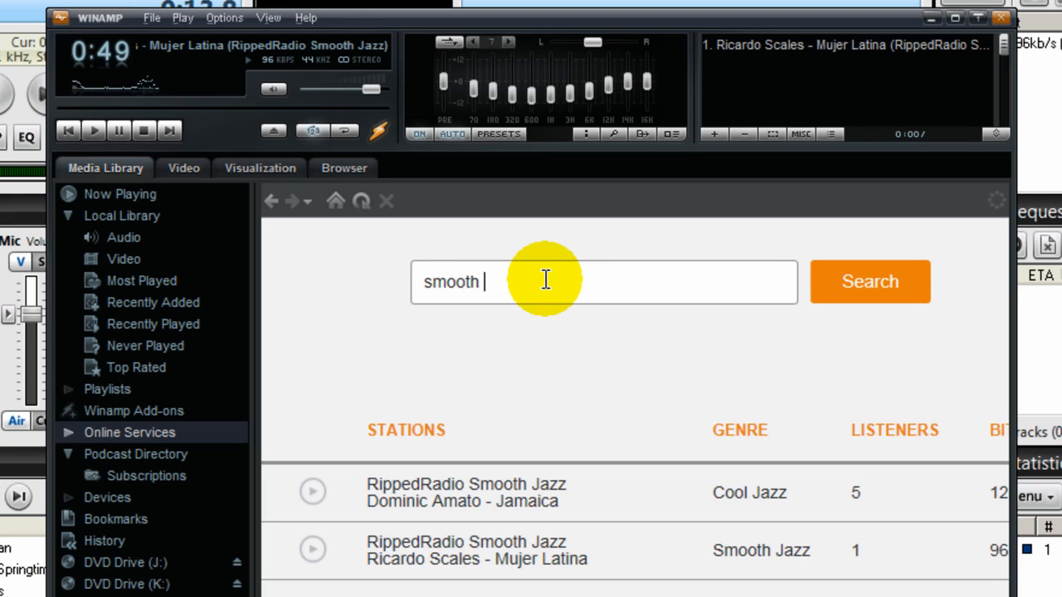
type("jazz")
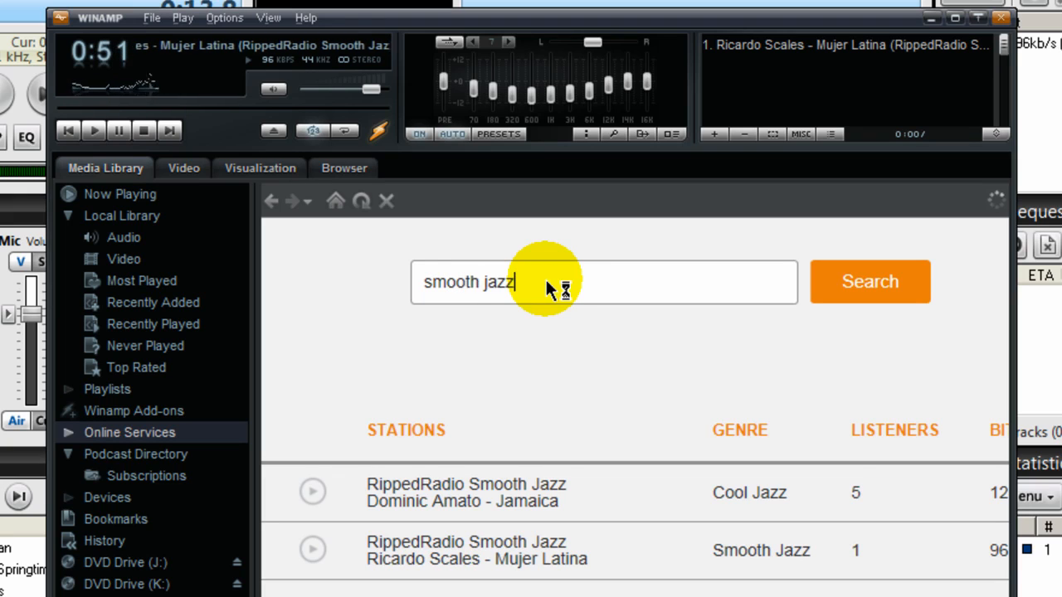